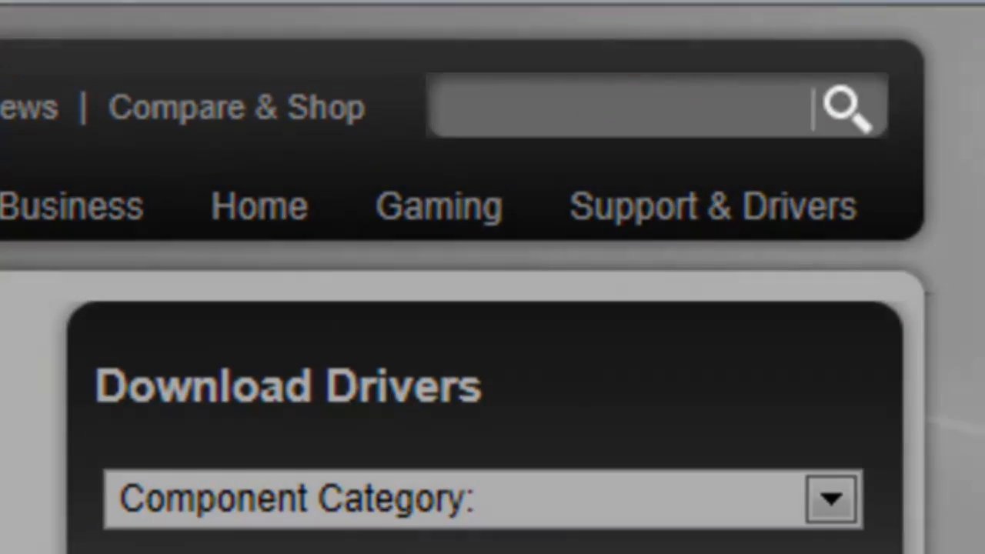
# Step: Search the AMD site for 'amd system monitor' and open the System Monitor result
pyautogui.write('amd system')
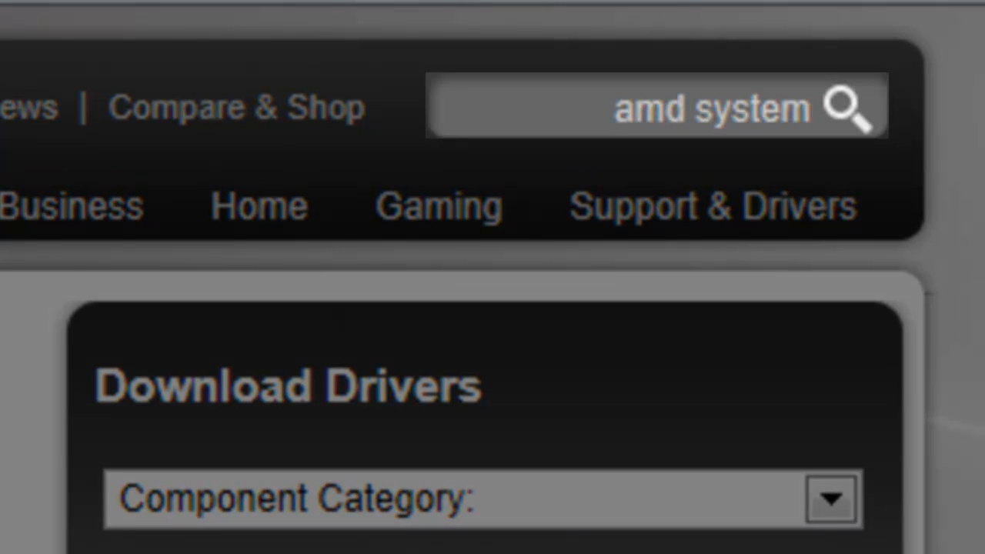
pyautogui.write('monitor')
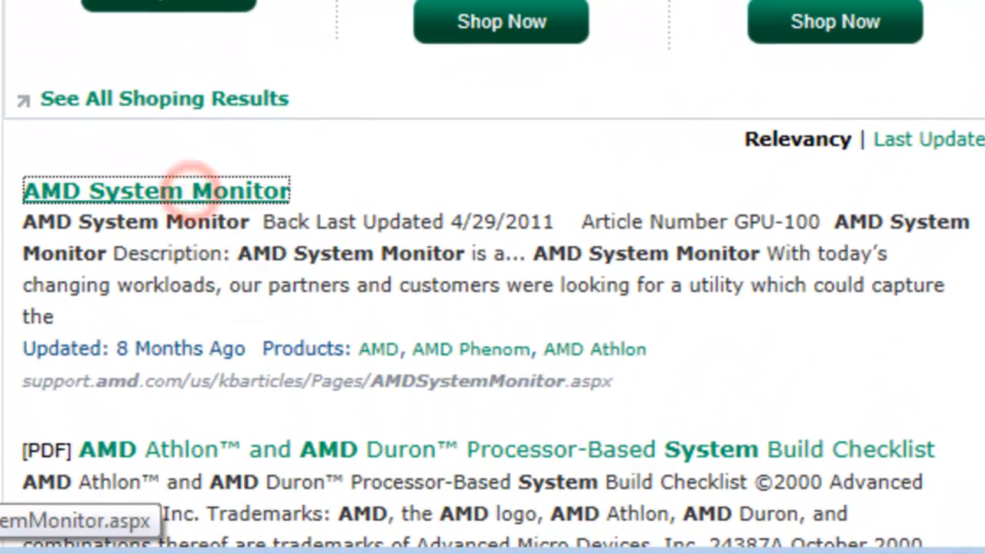
pyautogui.click(156, 190)
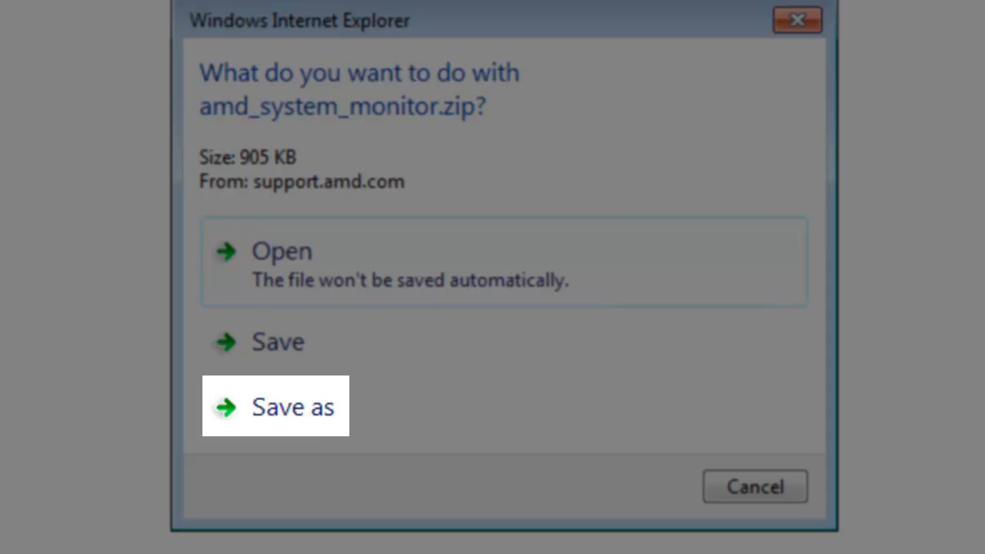
# Step: Save amd_system_monitor.zip to the Desktop, then open the downloaded archive
pyautogui.click(292, 407)
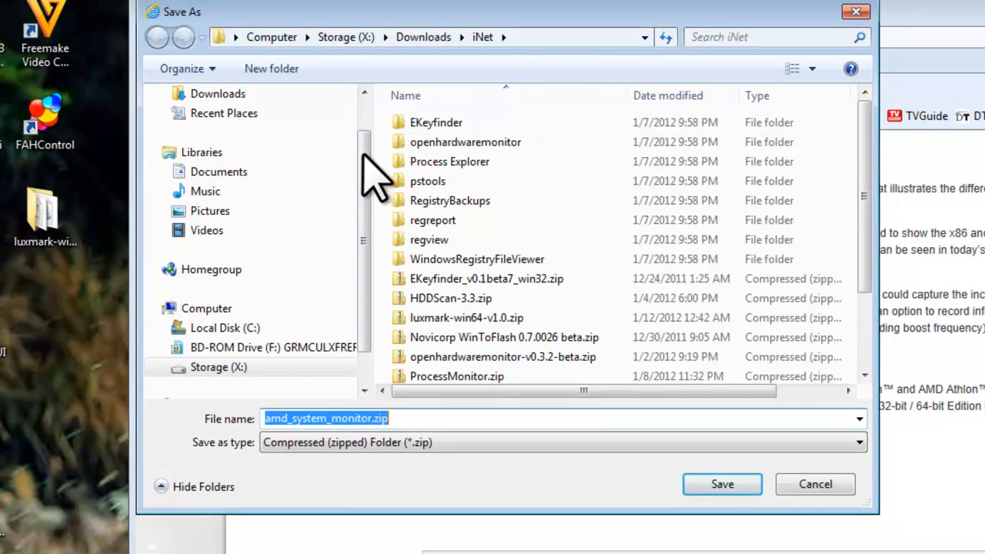
pyautogui.click(210, 121)
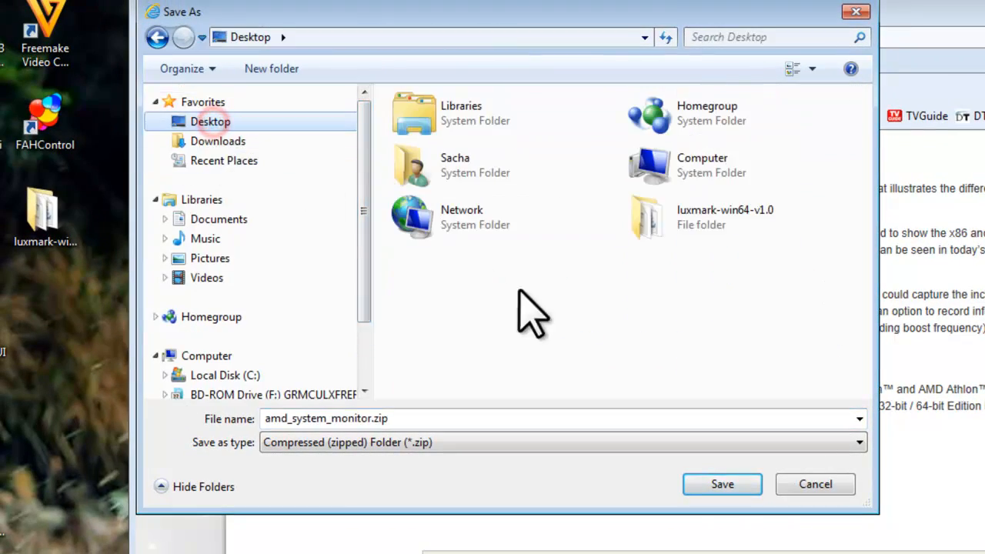
pyautogui.click(721, 484)
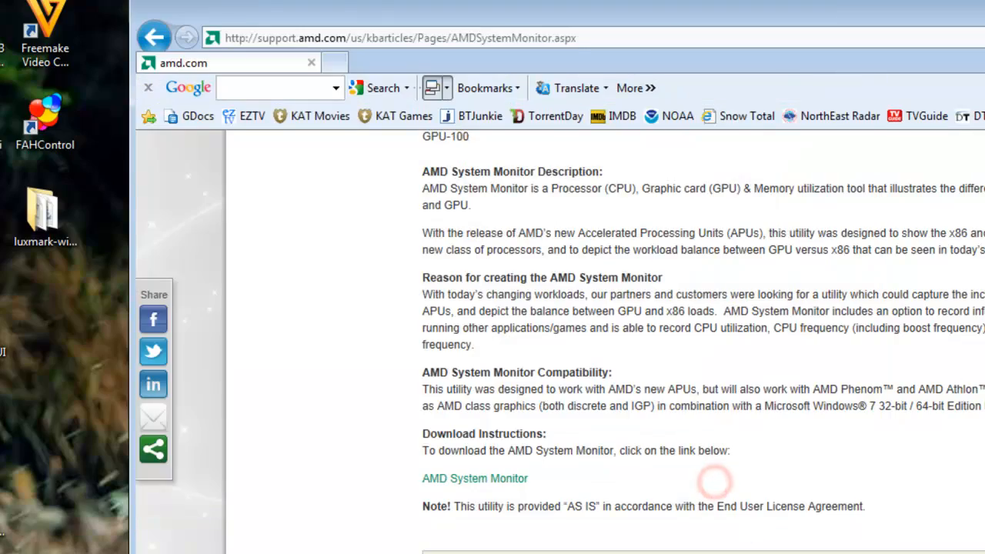
pyautogui.click(475, 478)
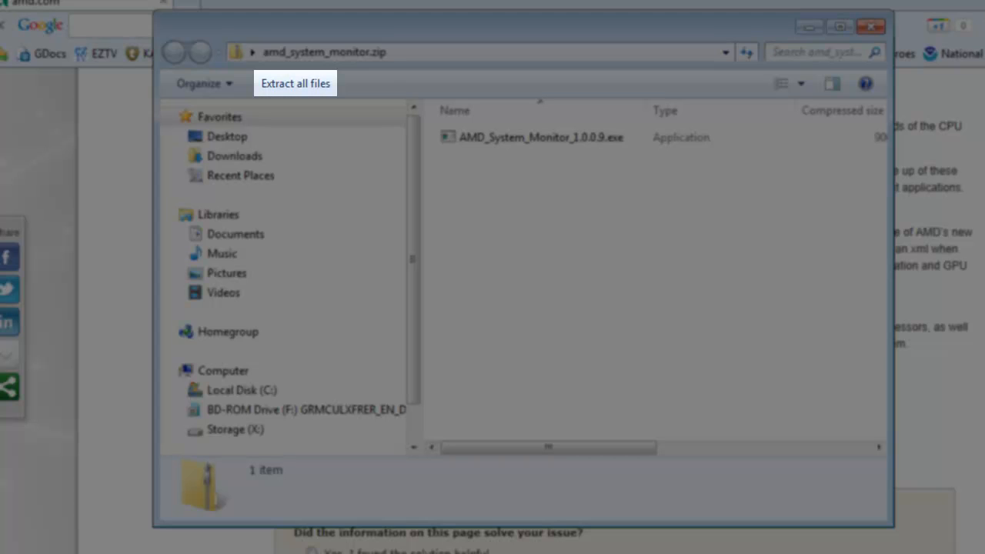
# Step: Extract the zip's files to the amd_system_monitor folder on the Desktop
pyautogui.click(295, 83)
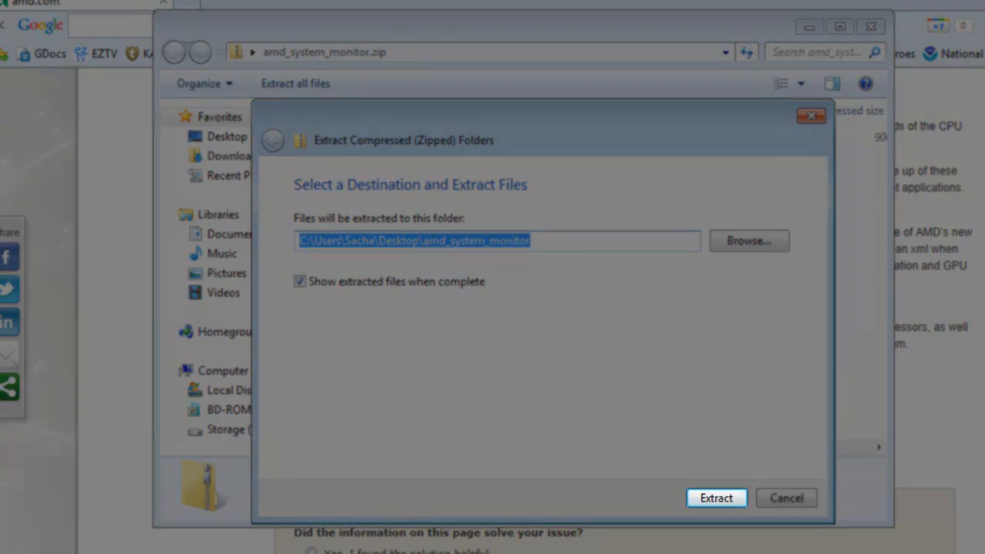
pyautogui.click(716, 498)
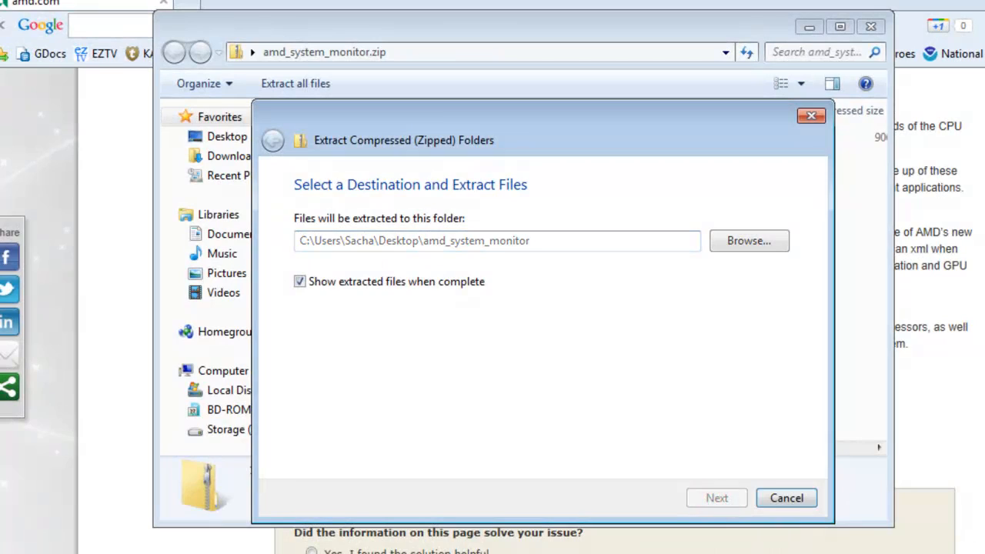
pyautogui.click(716, 498)
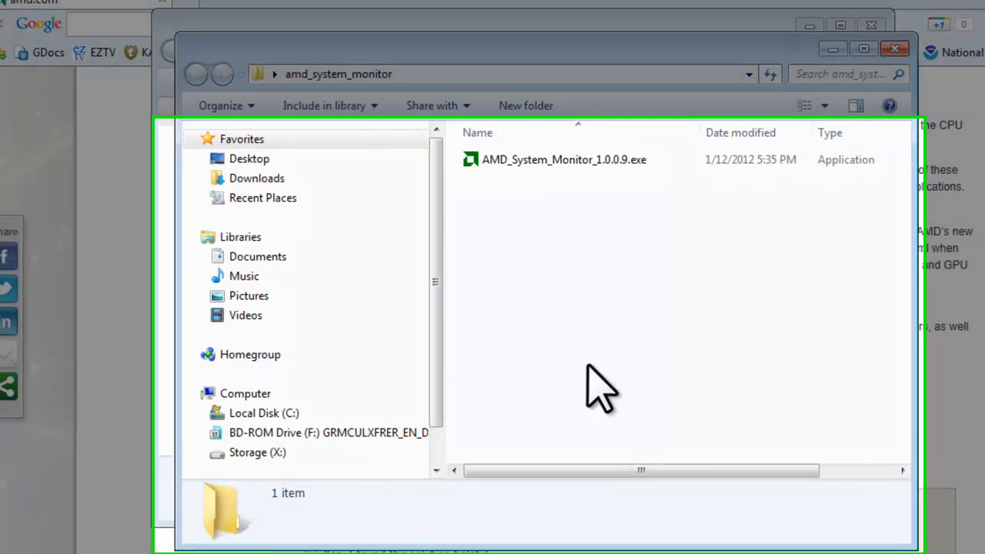
# Step: Run AMD_System_Monitor_1.0.0.9.exe, allowing it past the security warning
pyautogui.doubleClick(563, 160)
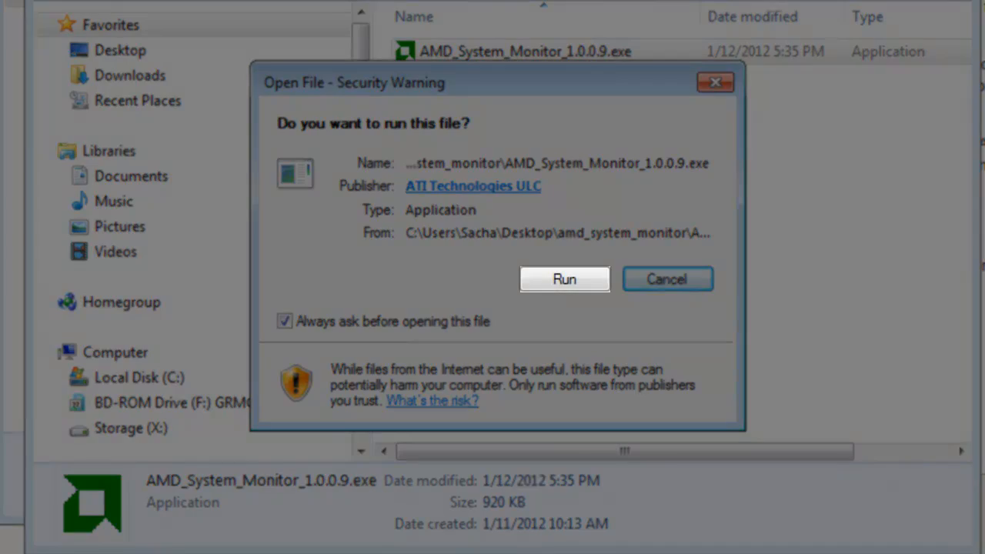
pyautogui.click(565, 279)
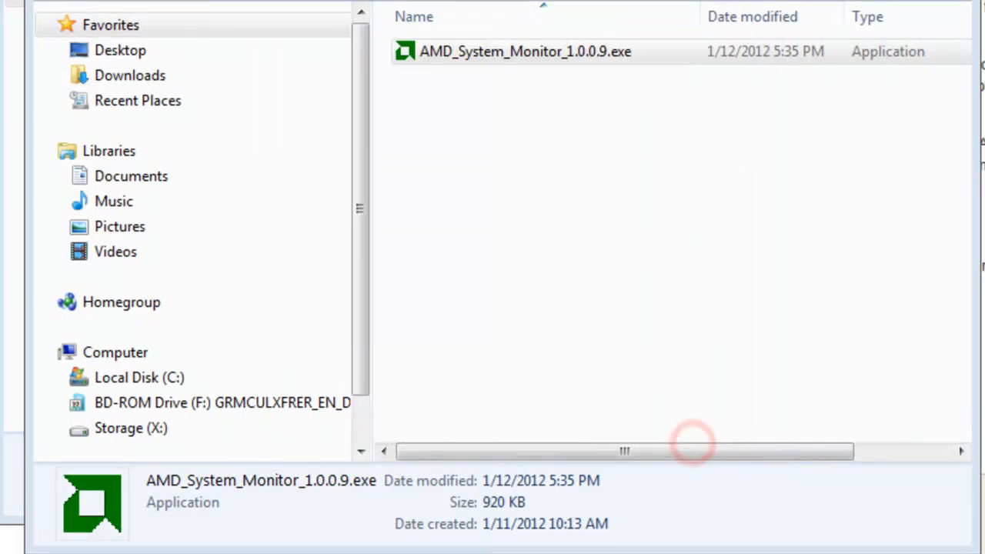
# Step: Accept the license and install AMD System Monitor for Everyone in the default folder, then close
pyautogui.doubleClick(525, 51)
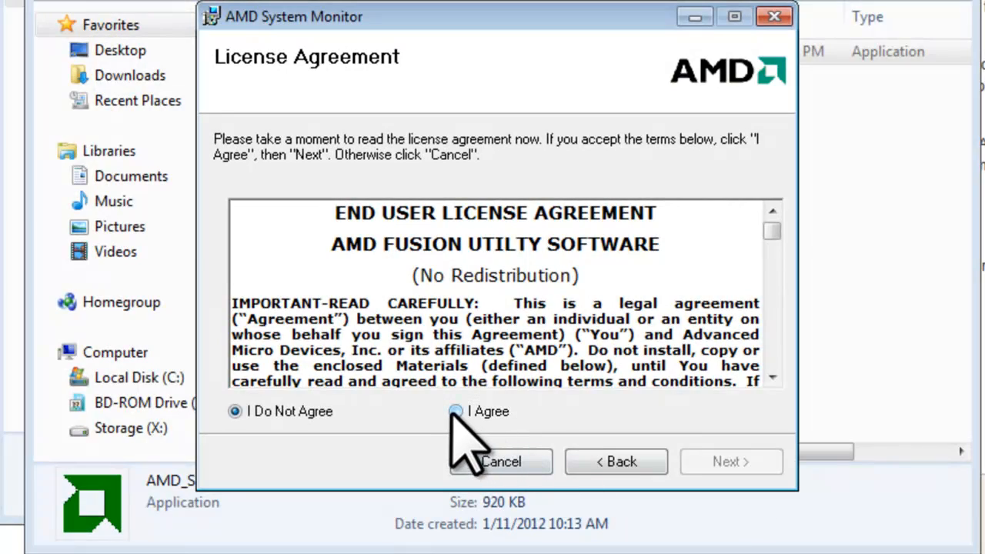
pyautogui.click(455, 411)
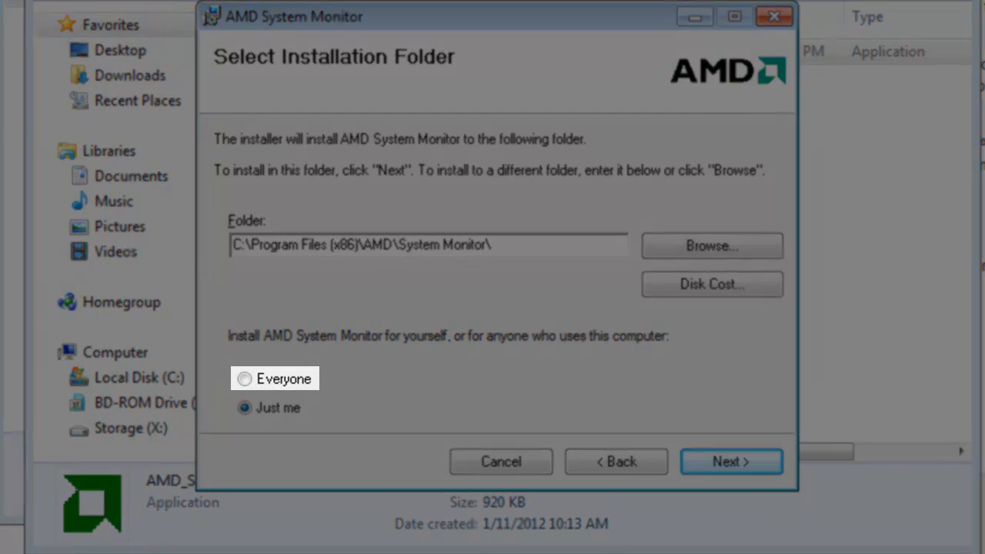
pyautogui.click(245, 379)
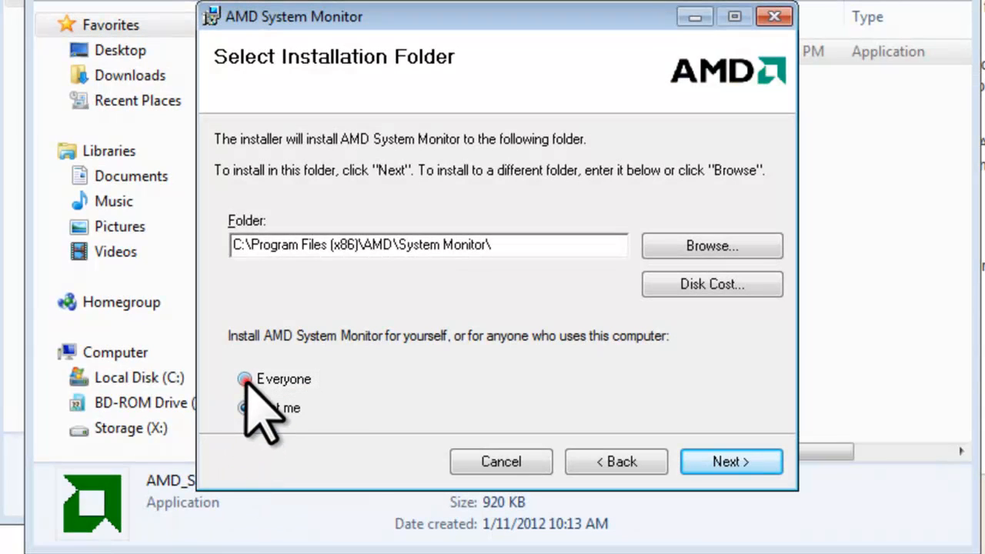
pyautogui.click(244, 379)
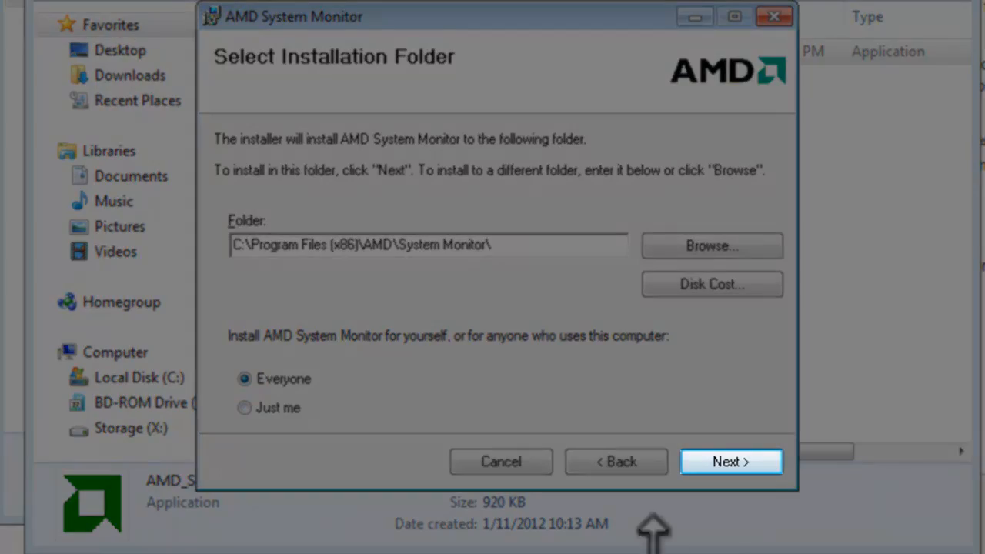
pyautogui.click(731, 461)
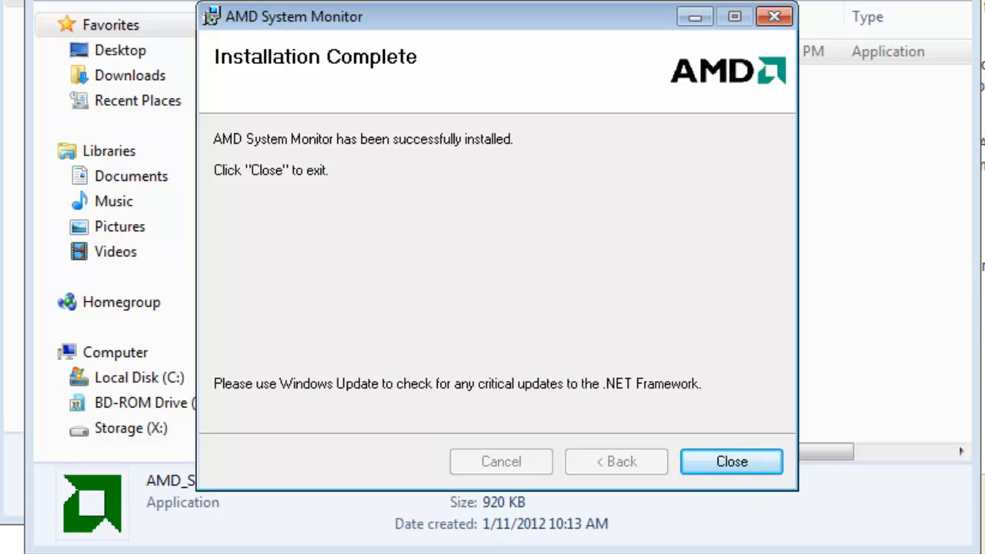
pyautogui.click(730, 461)
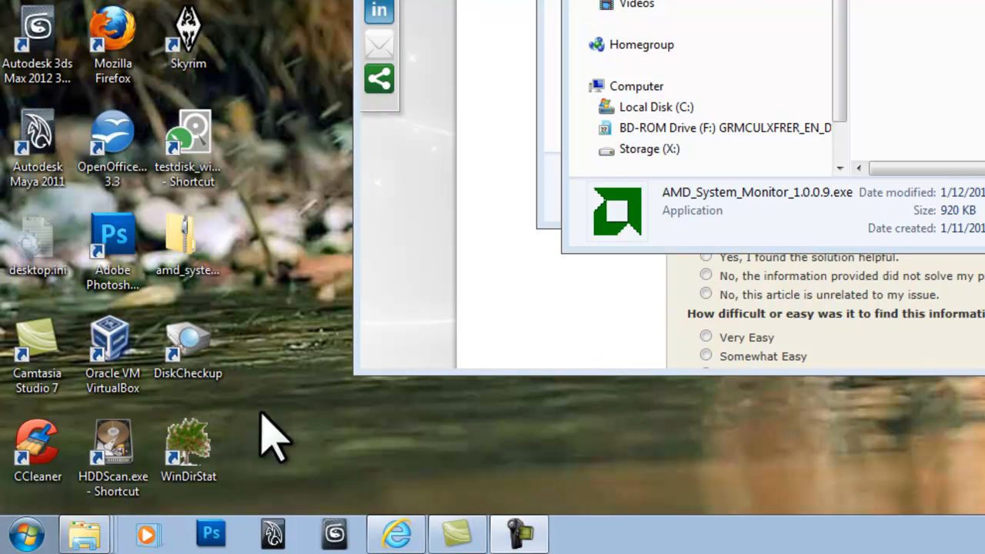
# Step: Expand All Programs and the AMD folder in the Start Menu
pyautogui.click(26, 532)
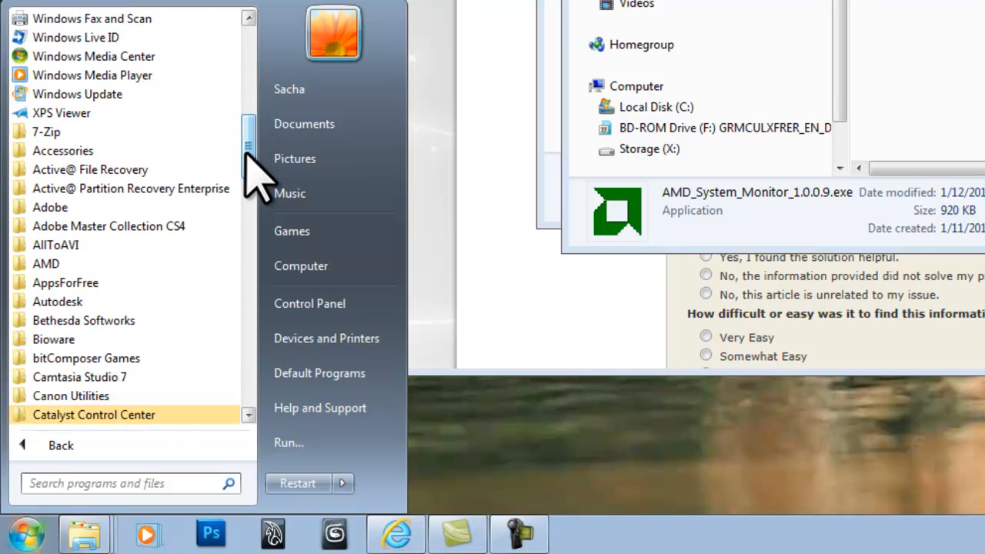
pyautogui.click(45, 263)
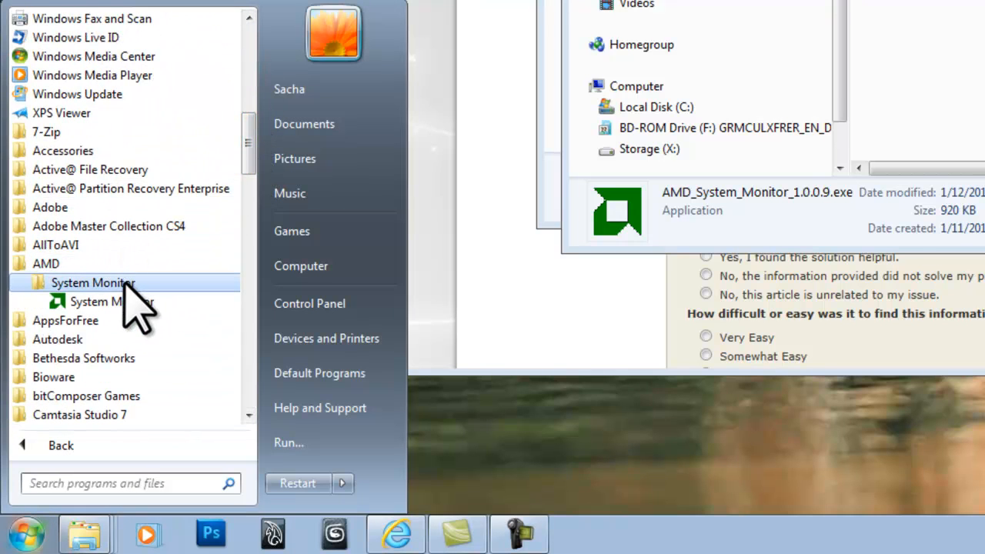
pyautogui.moveTo(112, 301)
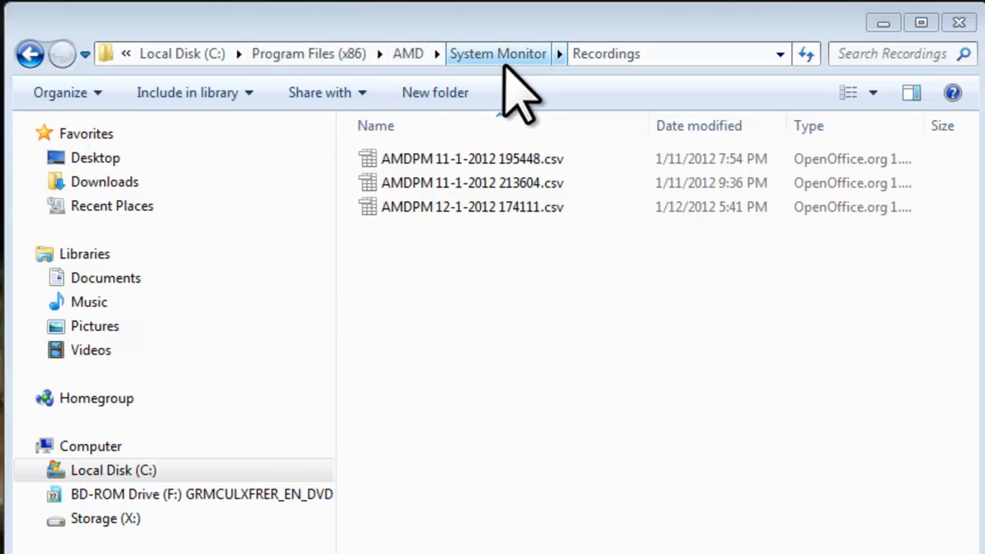
pyautogui.moveTo(746, 69)
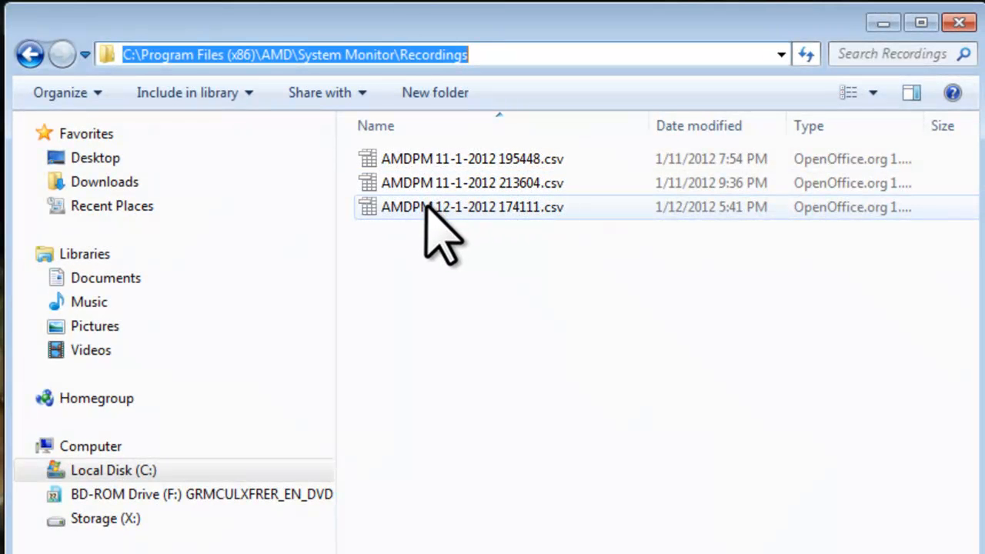
# Step: Open AMDPM 12-1-2012 174111.csv from the Recordings folder in a spreadsheet
pyautogui.click(472, 206)
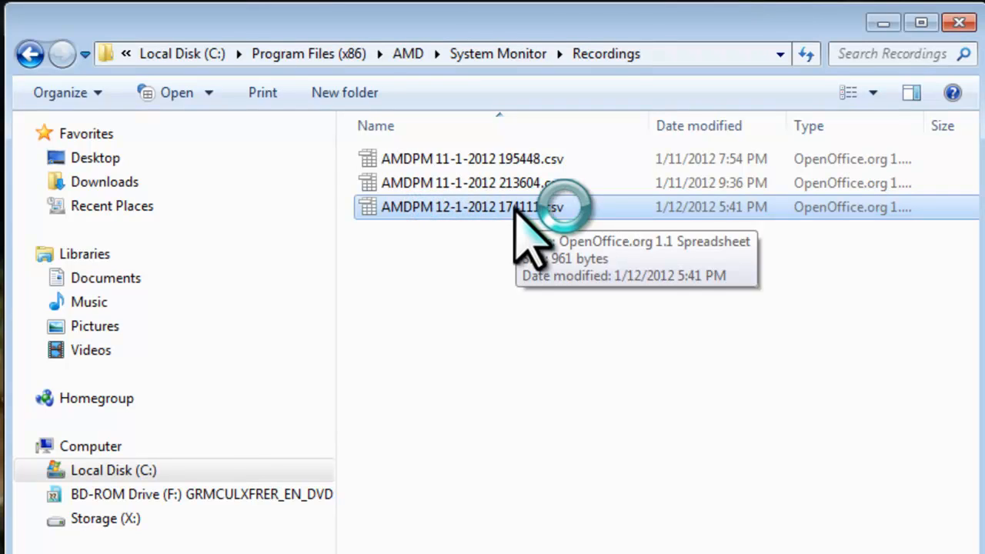
pyautogui.doubleClick(473, 207)
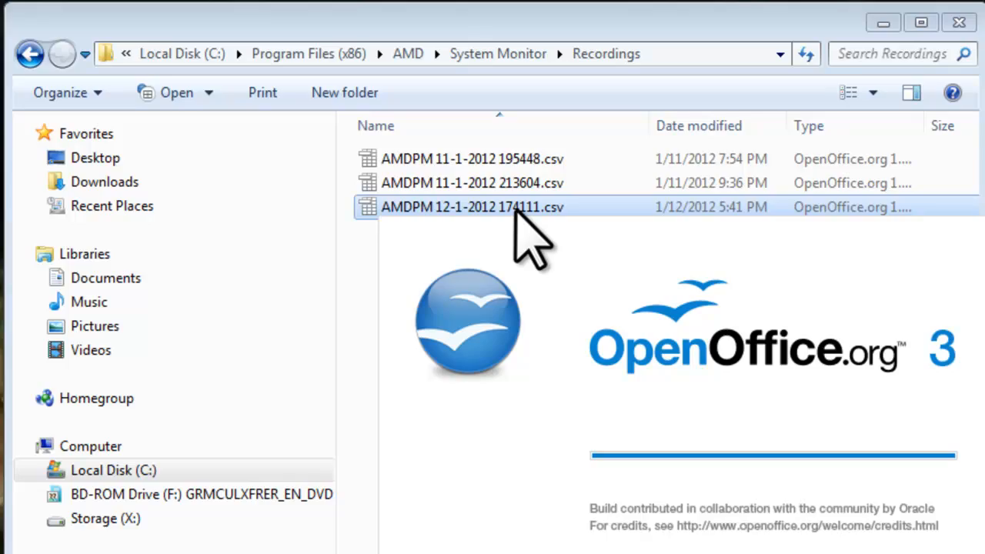
pyautogui.doubleClick(470, 206)
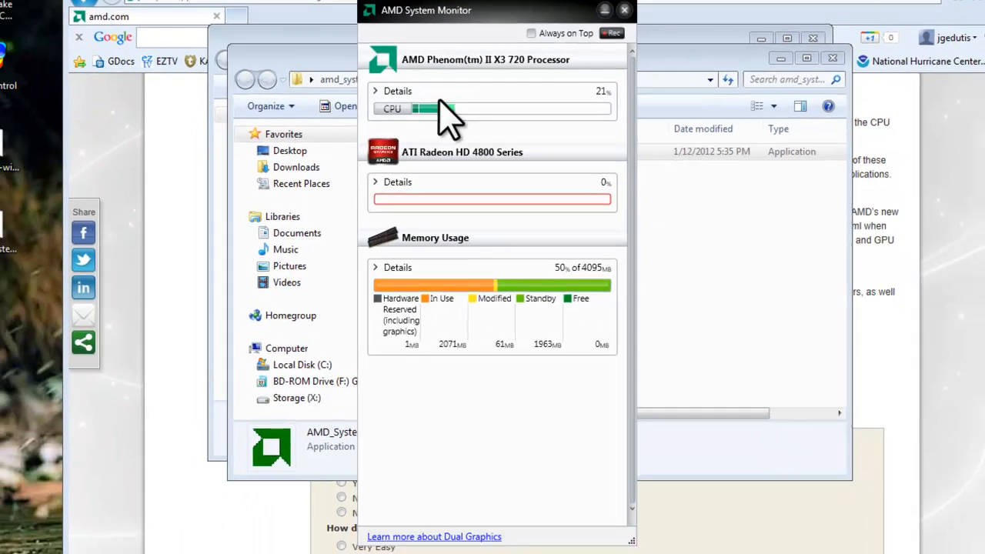
# Step: Show processor per-core and ATI Radeon HD 4800 Series usage graphs during the benchmark
pyautogui.click(397, 91)
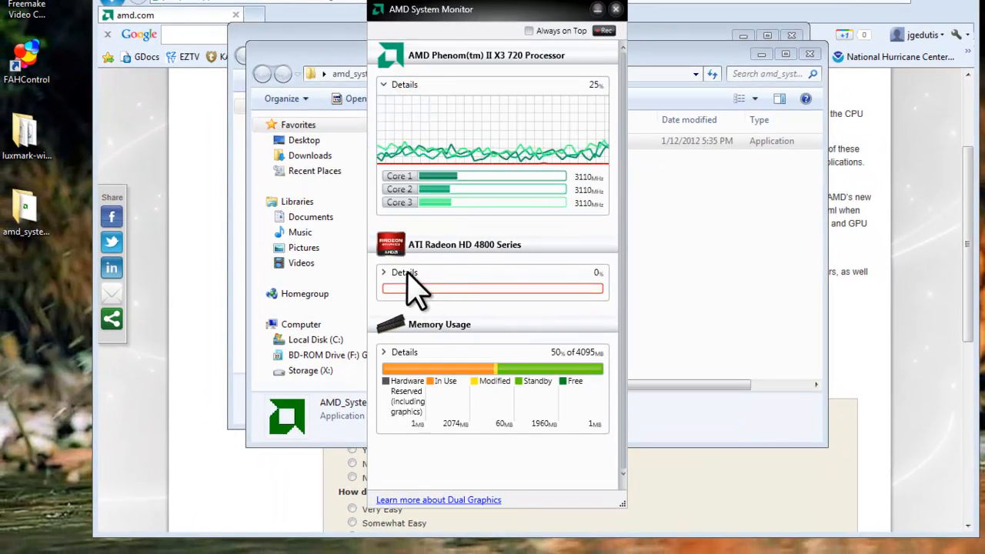
pyautogui.click(398, 271)
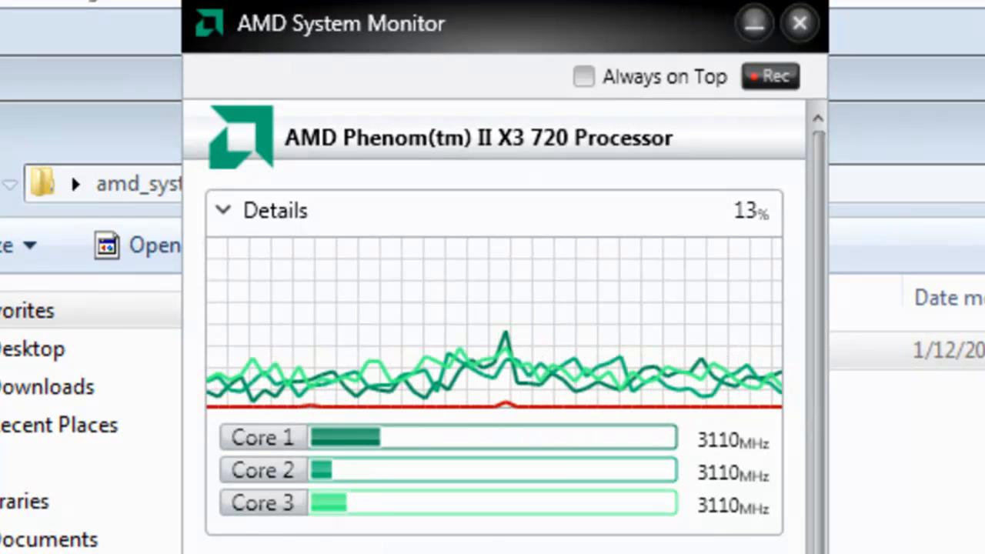
pyautogui.scroll(-3)
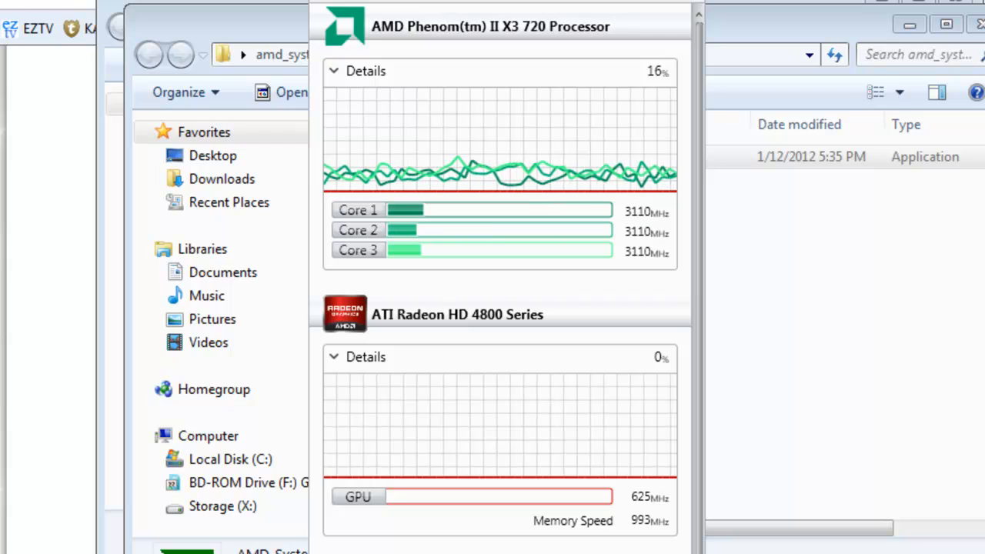
pyautogui.scroll(-3)
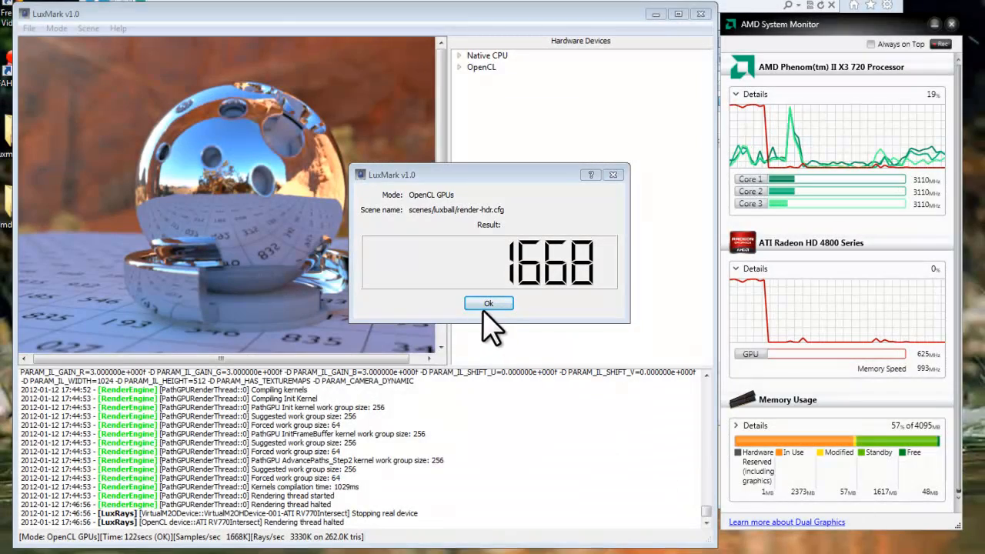
# Step: Dismiss the 1668 result and select Benchmark (OpenCL CPUs + GPUs) mode
pyautogui.click(56, 28)
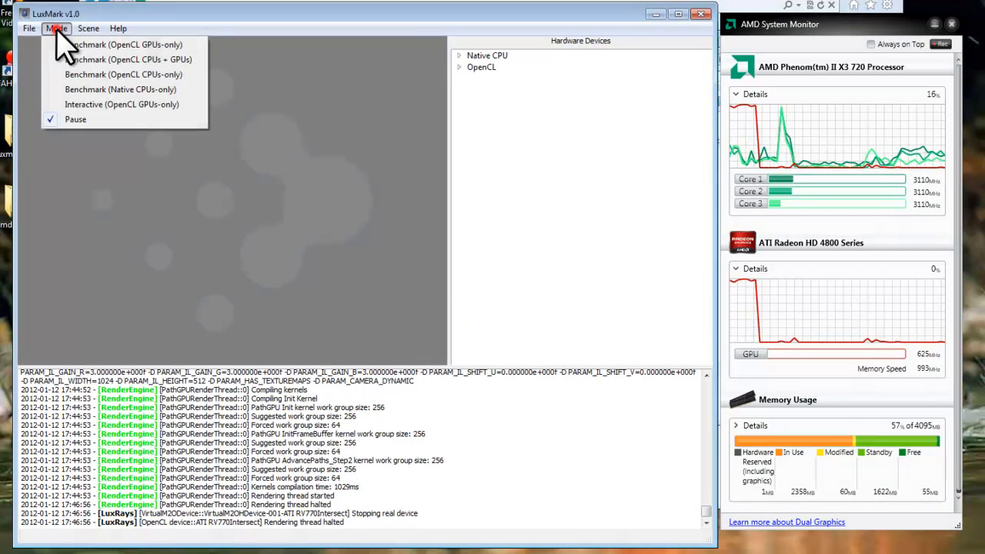
pyautogui.moveTo(73, 77)
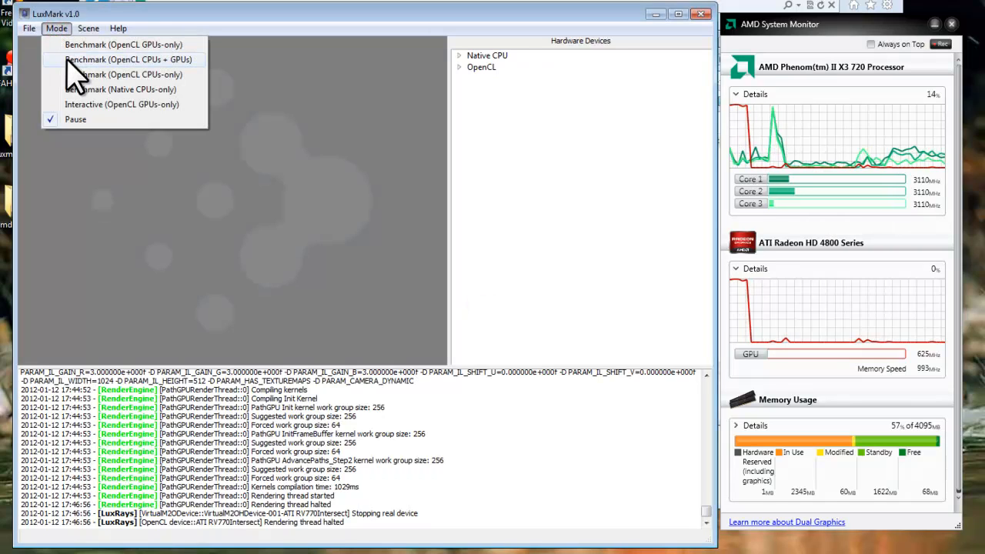
pyautogui.click(129, 59)
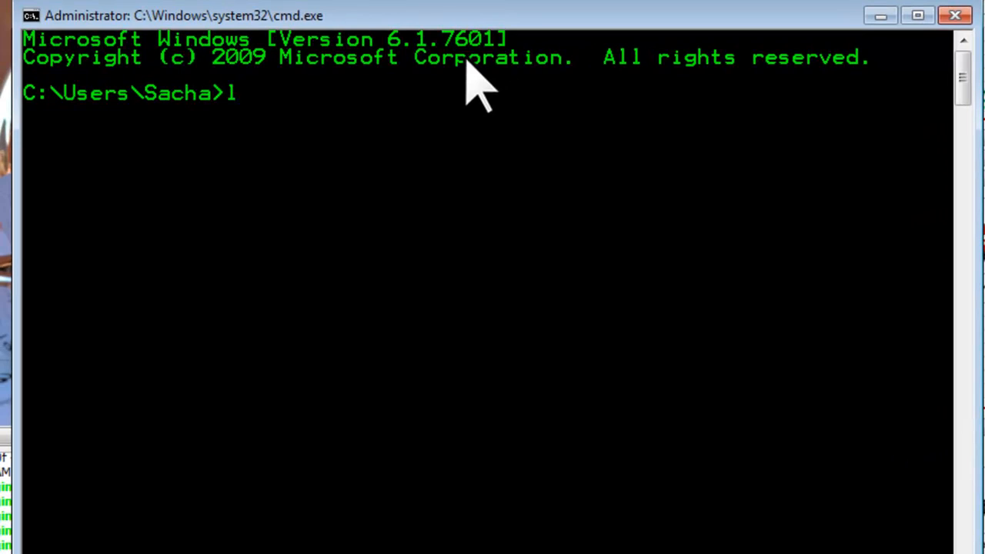
# Step: Enter 'lodctr /r' at the administrator prompt without running it
pyautogui.write('odctr')
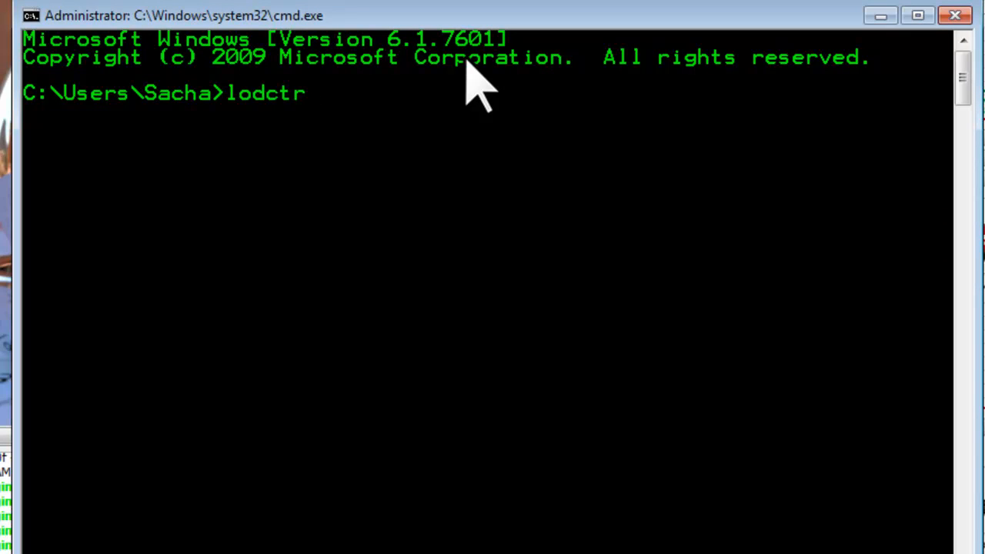
pyautogui.write('/r')
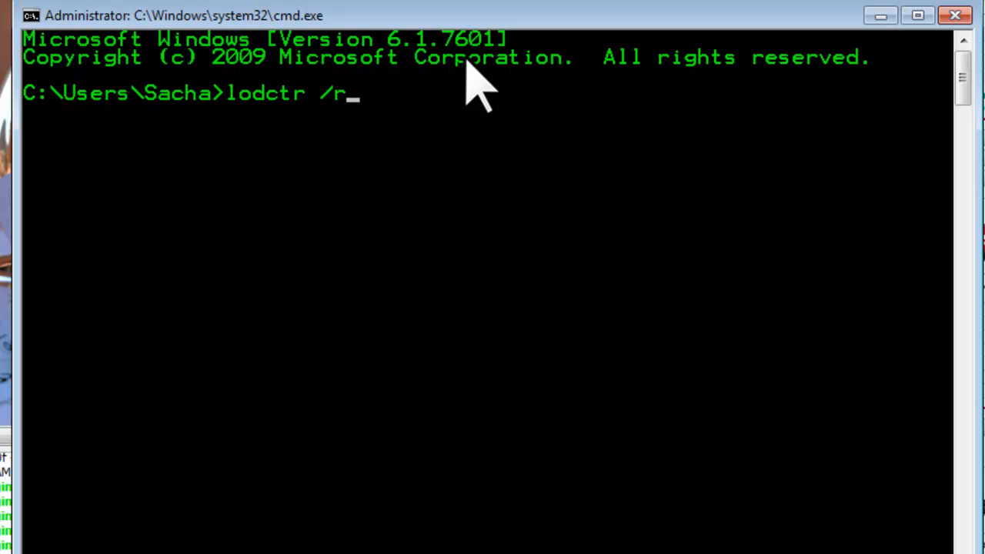